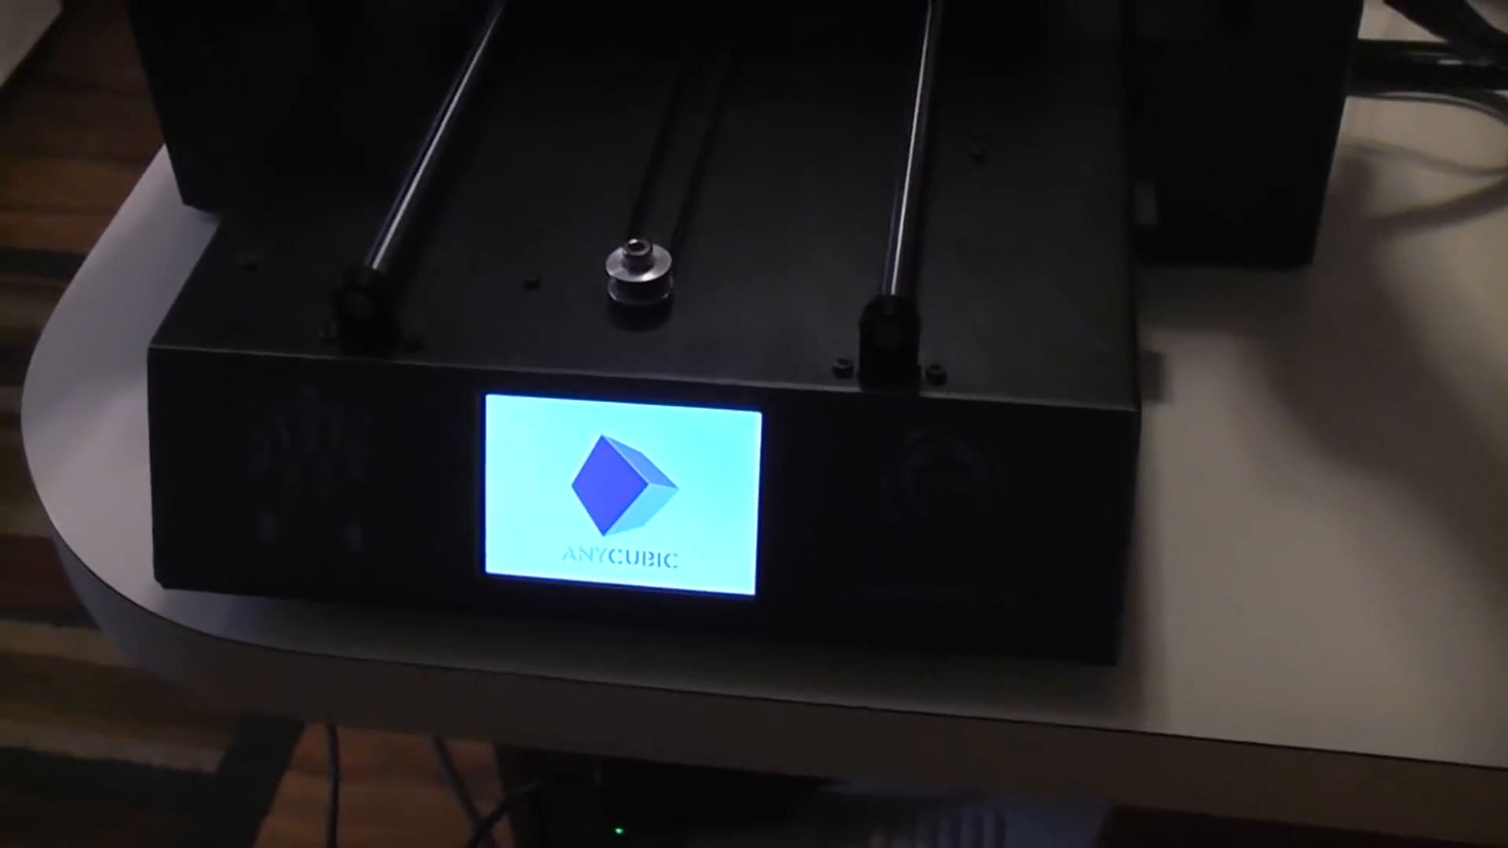
After the boot logo clears and temperatures show nozzle 25° and bed 27°, enter Setup.
{"action": "left_click", "coordinate": [336, 674]}
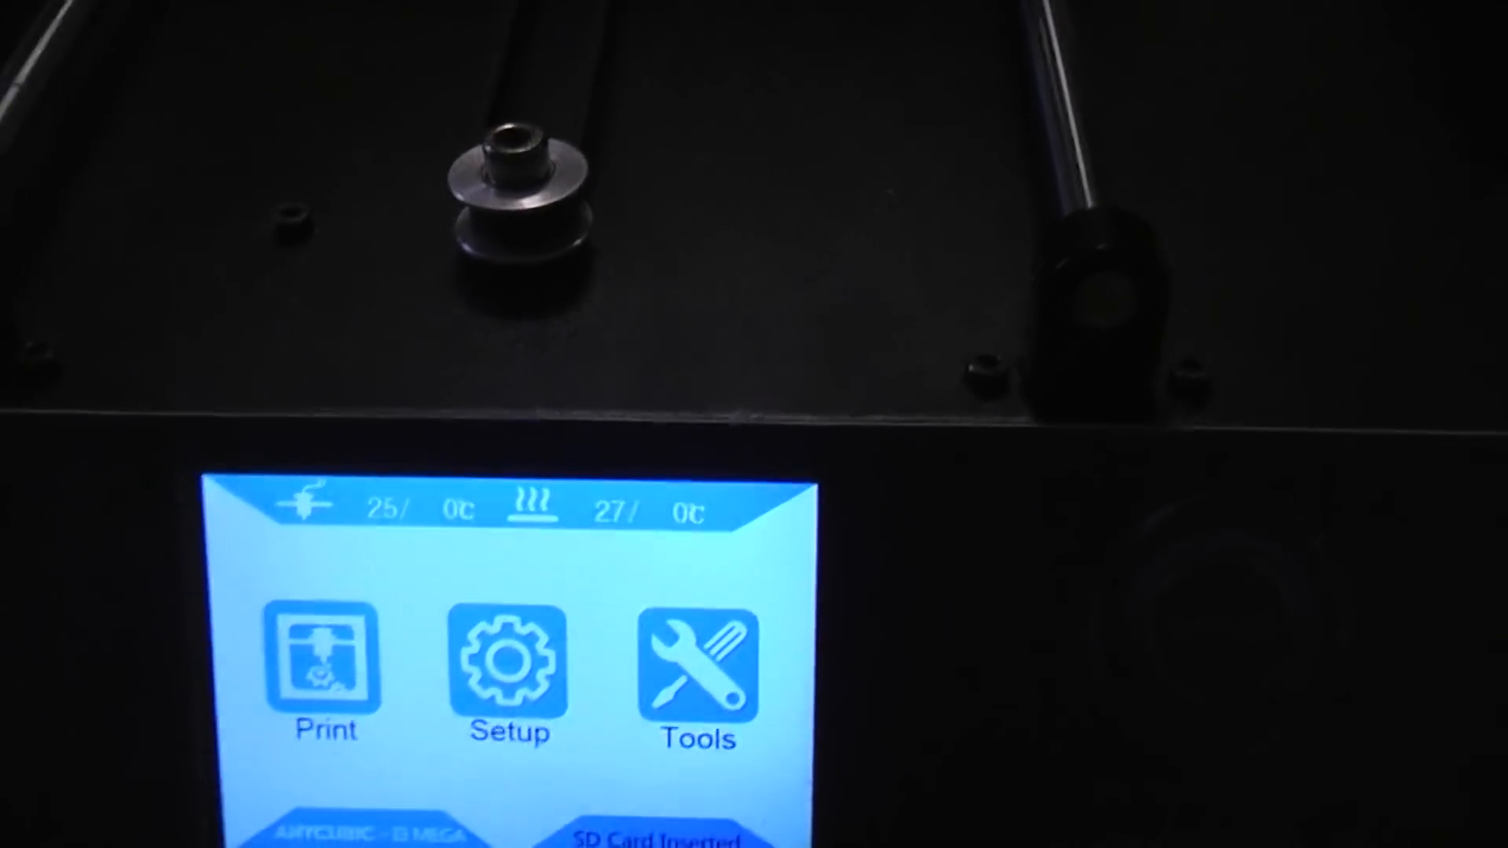
{"action": "left_click", "coordinate": [508, 663]}
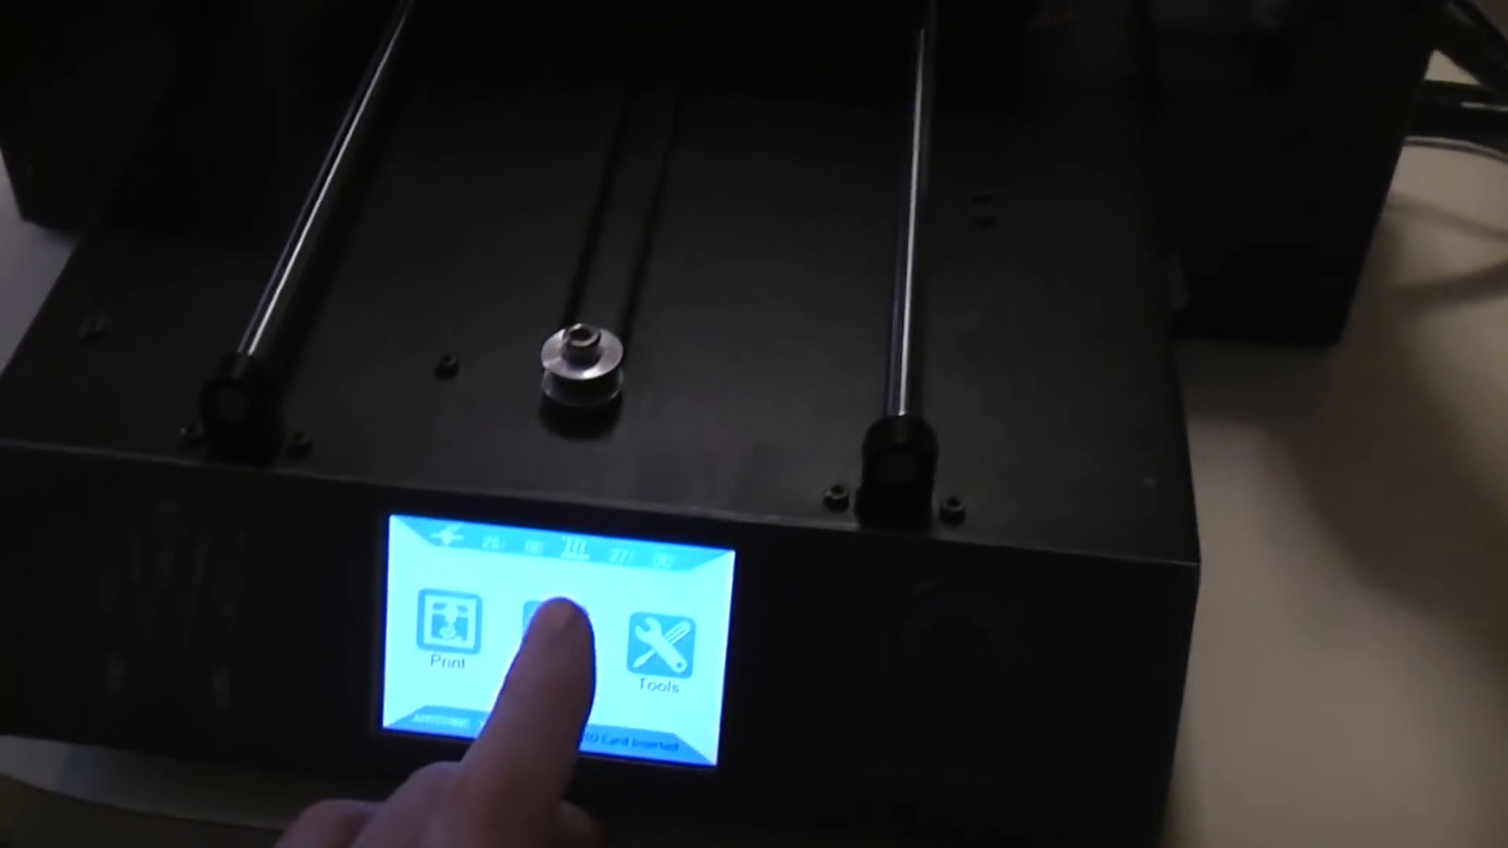